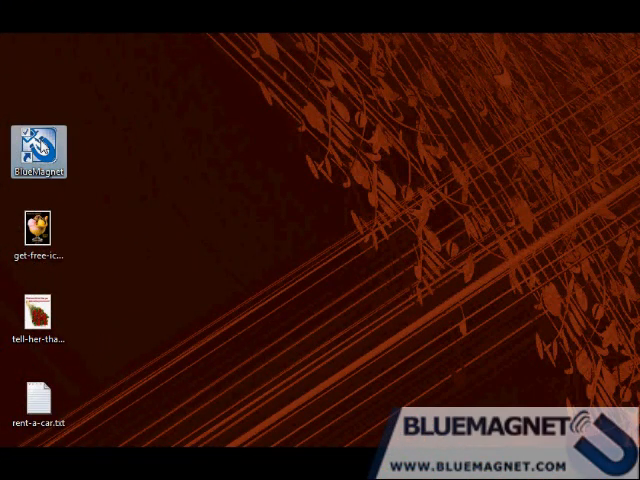
Launch BlueMagnet from its desktop shortcut so a new empty campaign is ready.
{"action": "double_click", "coordinate": [32, 156]}
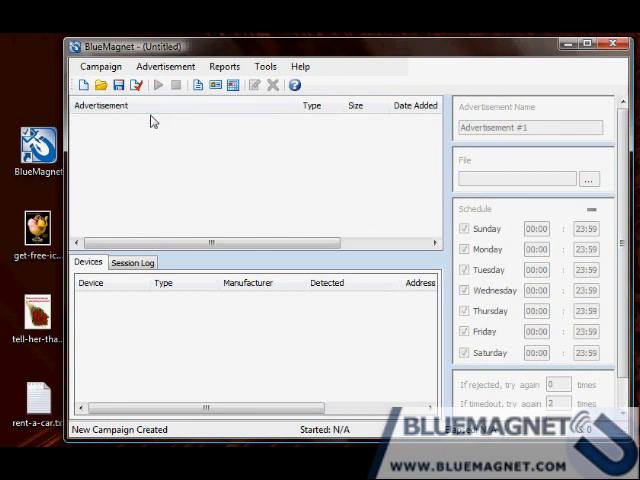
{"action": "mouse_move", "coordinate": [112, 210]}
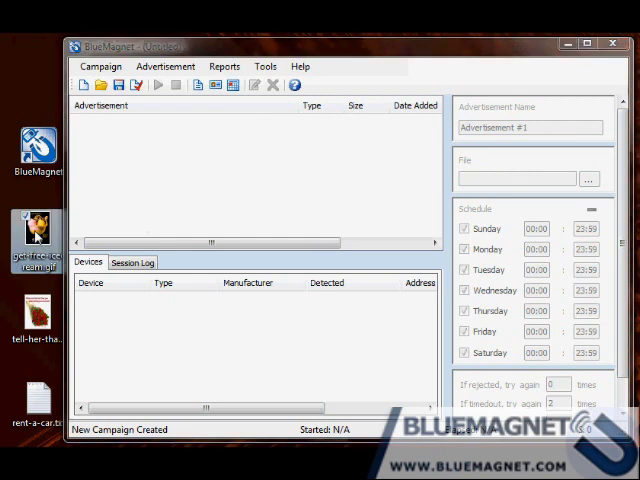
{"action": "mouse_move", "coordinate": [96, 186]}
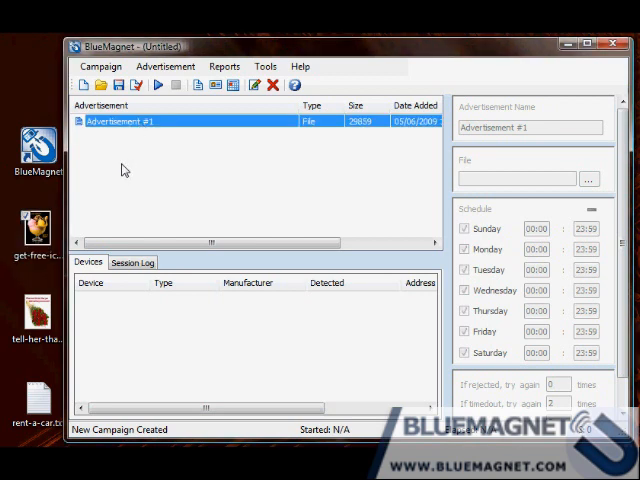
{"action": "mouse_move", "coordinate": [118, 196]}
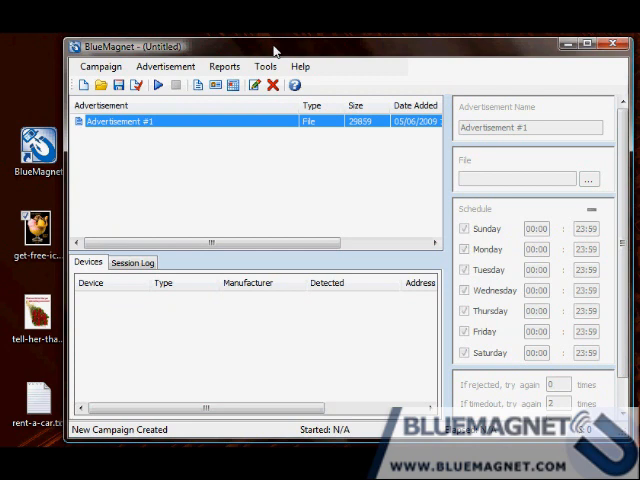
{"action": "mouse_move", "coordinate": [164, 126]}
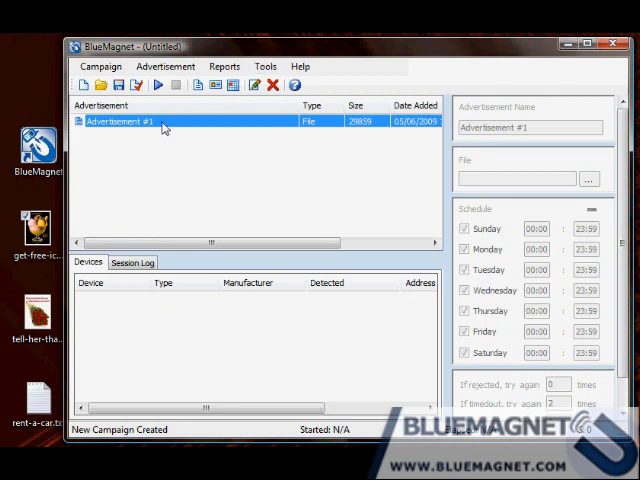
{"action": "mouse_move", "coordinate": [158, 84]}
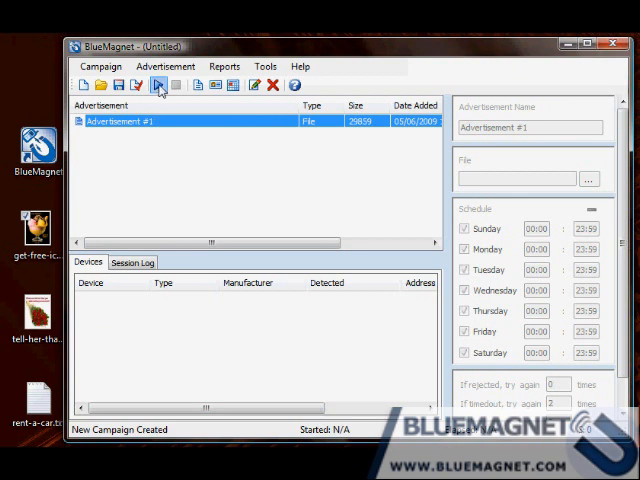
Start advertising so the image ad is sent and the Sony Ericsson phone Momento is detected.
{"action": "left_click", "coordinate": [158, 84]}
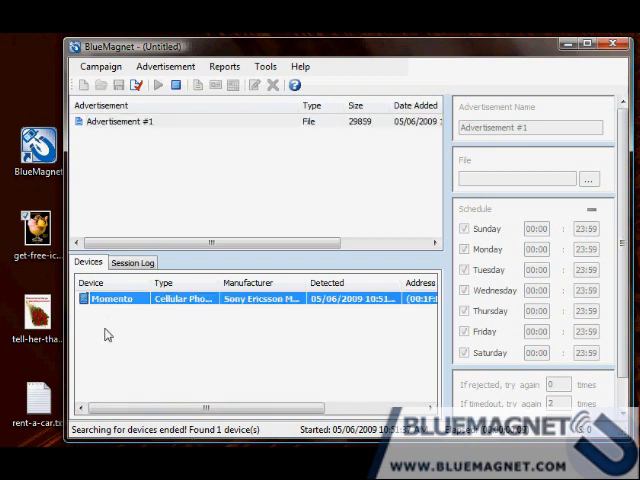
{"action": "mouse_move", "coordinate": [210, 310]}
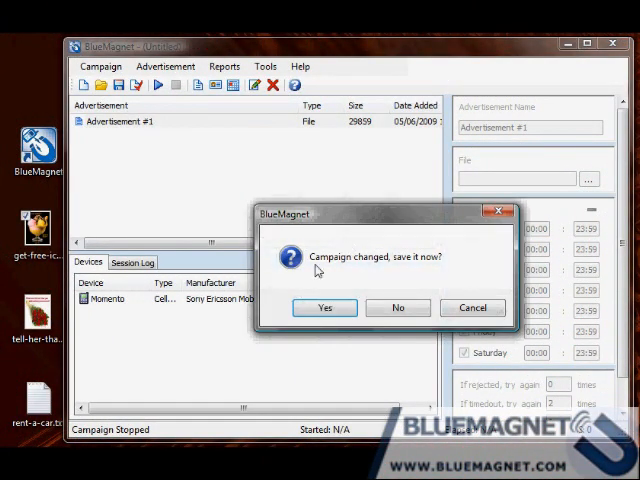
Dismiss the save prompt for the old campaign and start advertising the new file to the Momento phone.
{"action": "left_click", "coordinate": [396, 308]}
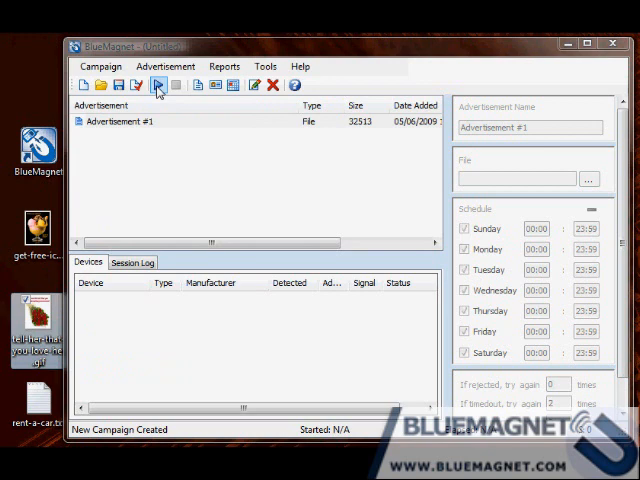
{"action": "left_click", "coordinate": [158, 84]}
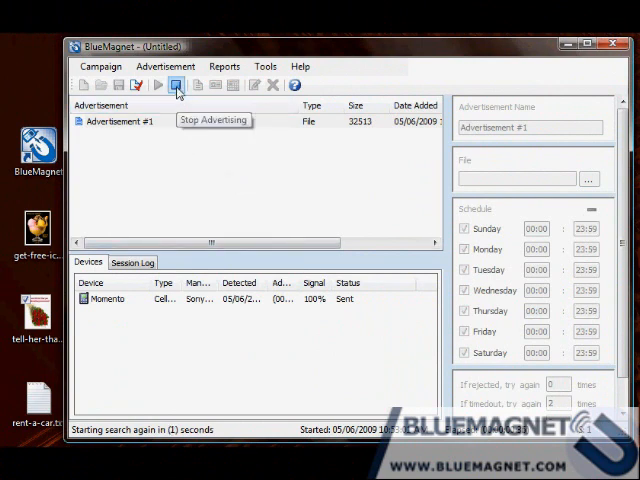
Stop the running campaign and create a new empty campaign from the Campaign menu.
{"action": "left_click", "coordinate": [176, 84]}
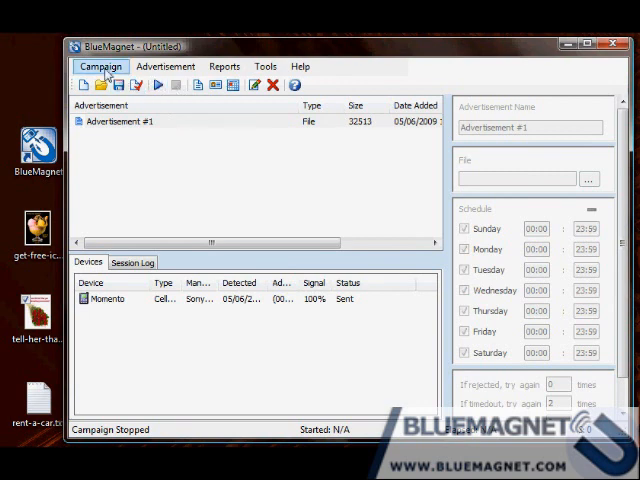
{"action": "left_click", "coordinate": [100, 66]}
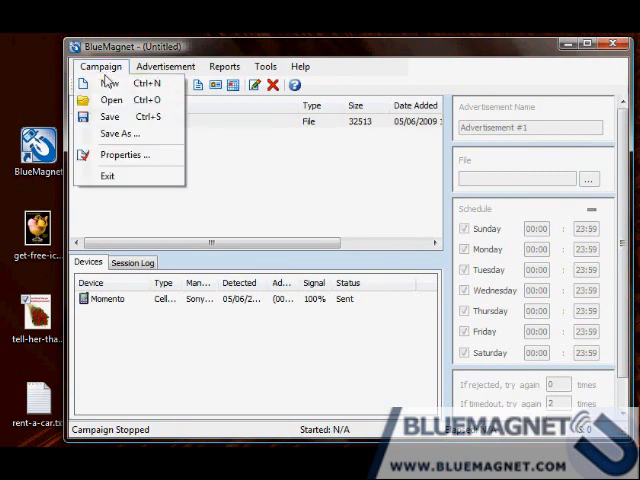
{"action": "left_click", "coordinate": [108, 84]}
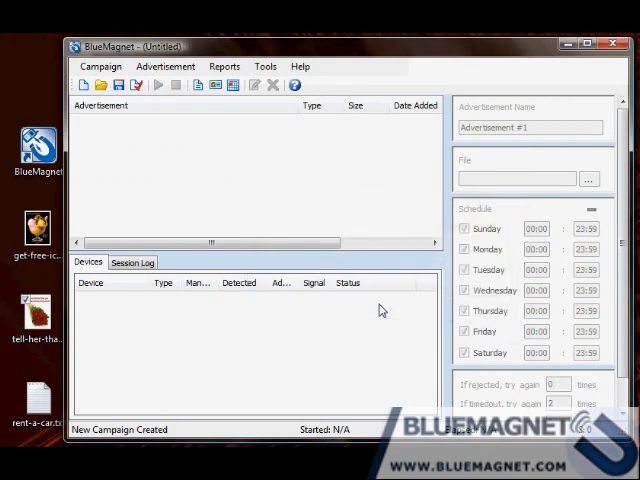
Select rent-a-car.txt on the desktop and bring up its context menu.
{"action": "left_click", "coordinate": [38, 396]}
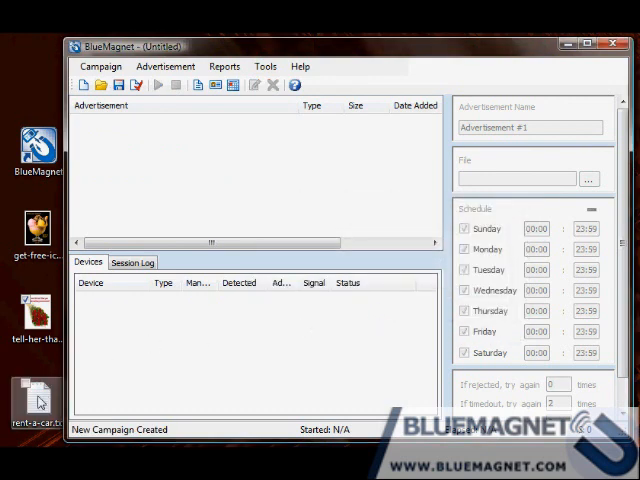
{"action": "right_click", "coordinate": [38, 396]}
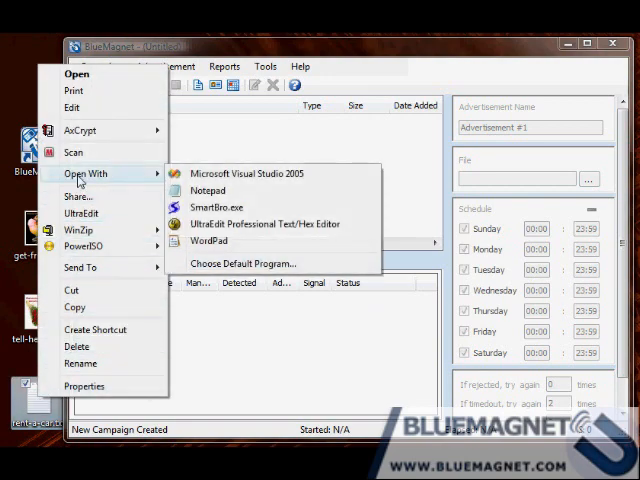
View rent-a-car.txt in Notepad and select the first line of its car-rental ad.
{"action": "left_click", "coordinate": [208, 190]}
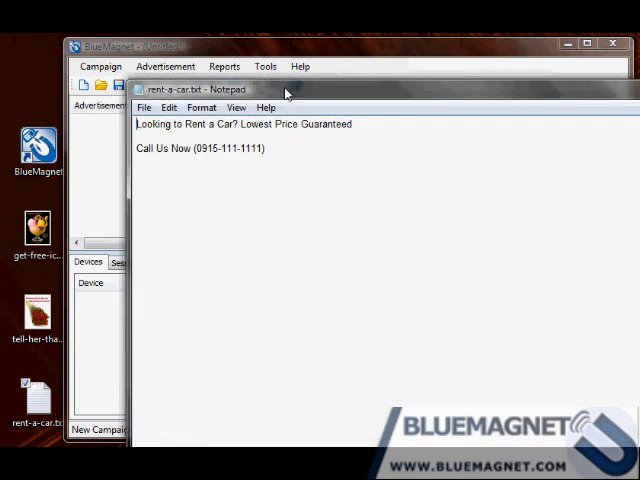
{"action": "double_click", "coordinate": [156, 124]}
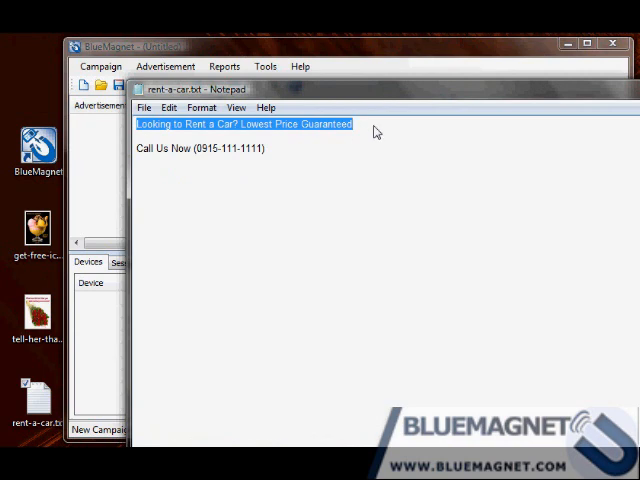
{"action": "mouse_move", "coordinate": [236, 136]}
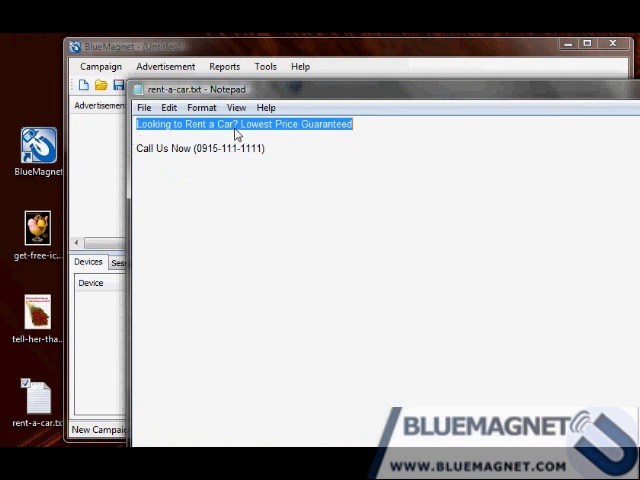
{"action": "mouse_move", "coordinate": [348, 132]}
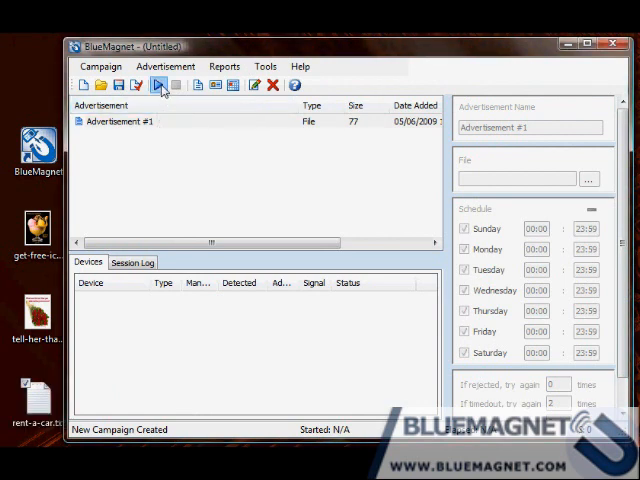
Send the rent-a-car text advertisement to the Momento phone, then stop the campaign.
{"action": "left_click", "coordinate": [156, 84]}
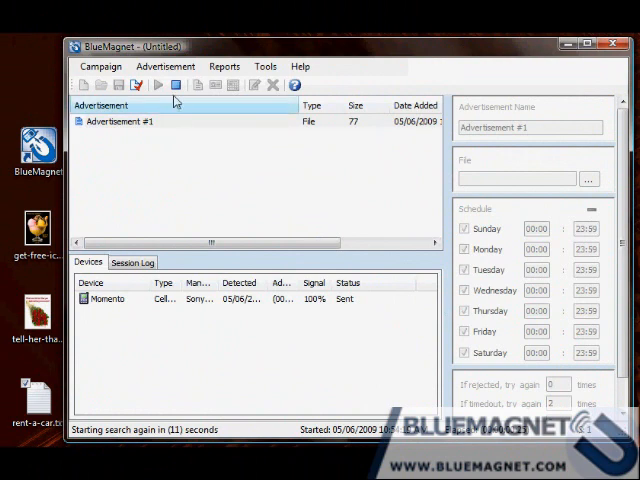
{"action": "left_click", "coordinate": [176, 84]}
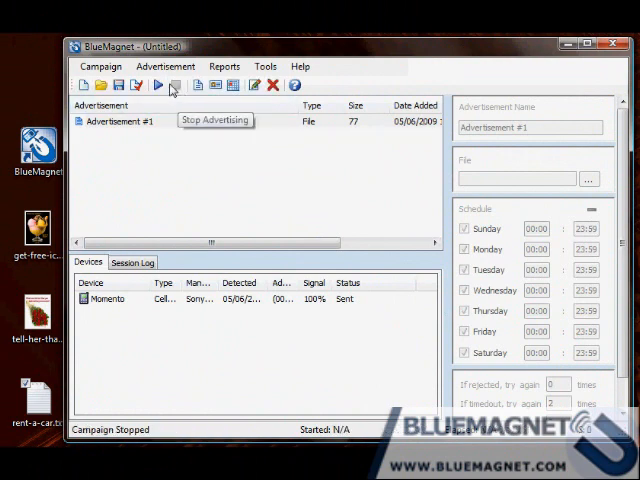
Create a new empty campaign, answering the 'Campaign changed, save it now?' prompt.
{"action": "left_click", "coordinate": [100, 66]}
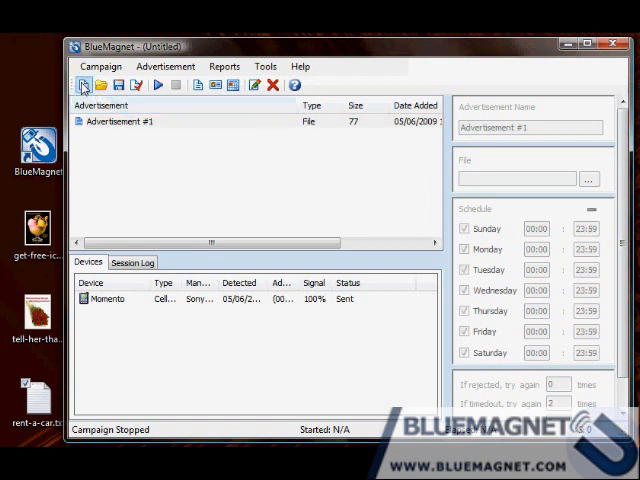
{"action": "left_click", "coordinate": [84, 84]}
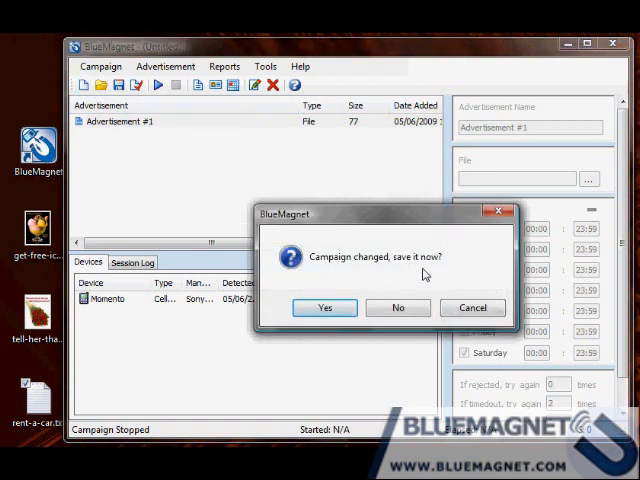
{"action": "left_click", "coordinate": [396, 308]}
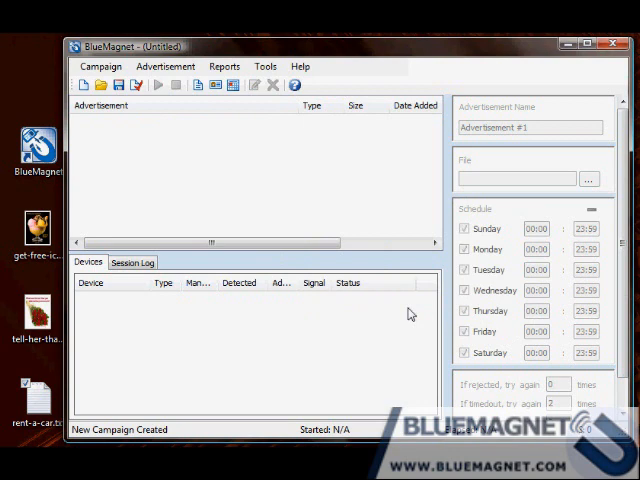
{"action": "mouse_move", "coordinate": [312, 256]}
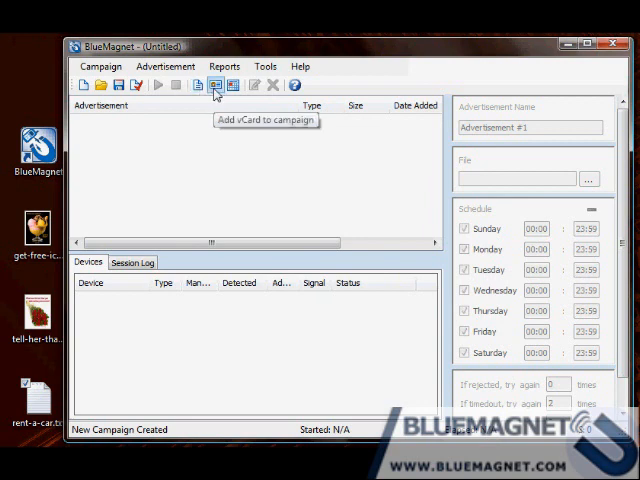
Add a vCard advertisement and name its contact The Ultimate Icecream Experience, replacing the trial name John.
{"action": "left_click", "coordinate": [214, 84]}
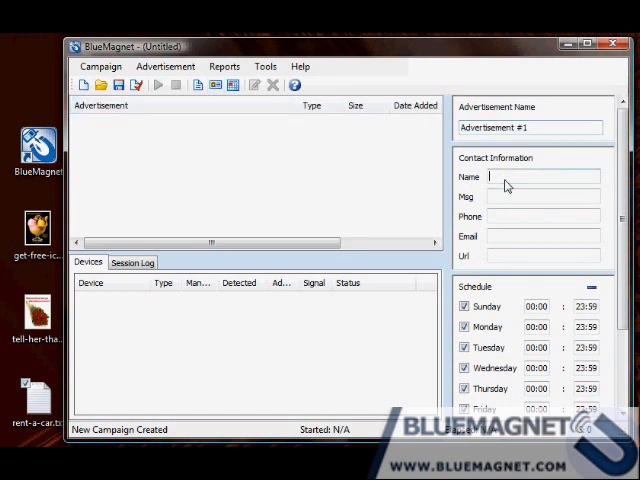
{"action": "mouse_move", "coordinate": [512, 224]}
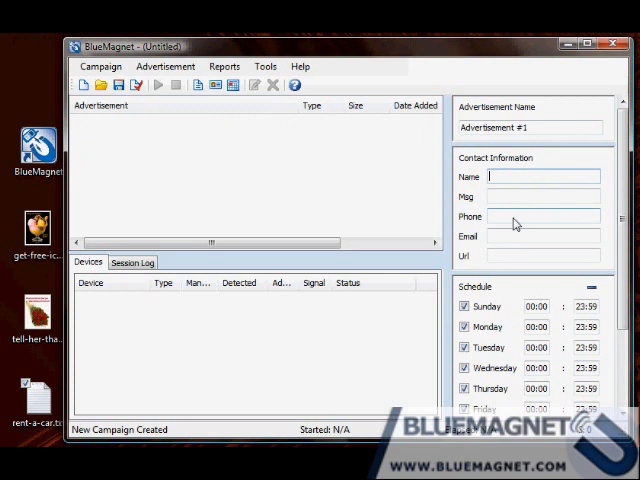
{"action": "type", "text": "John"}
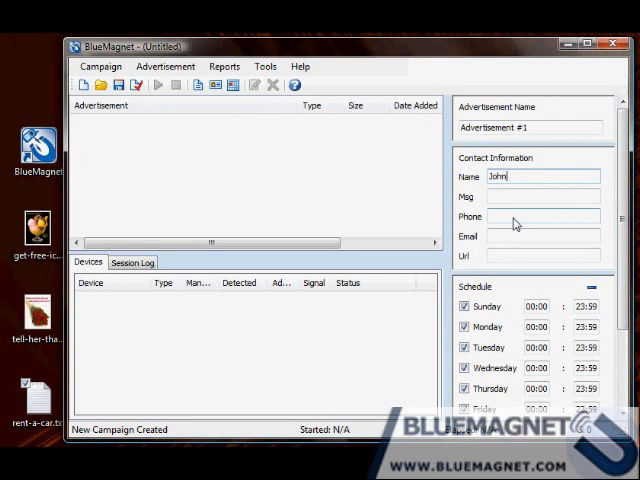
{"action": "mouse_move", "coordinate": [512, 222]}
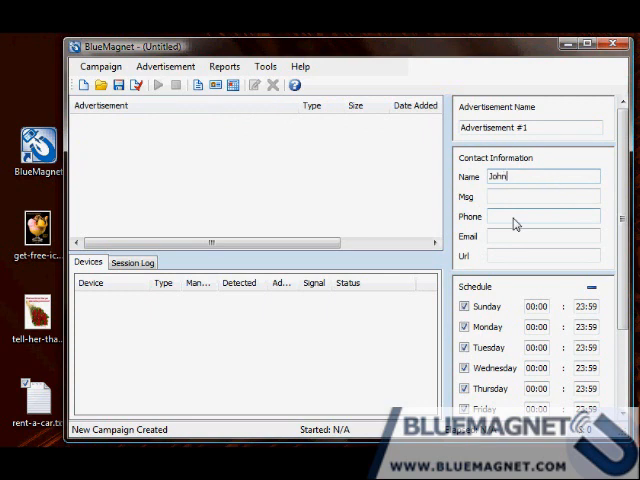
{"action": "double_click", "coordinate": [498, 176]}
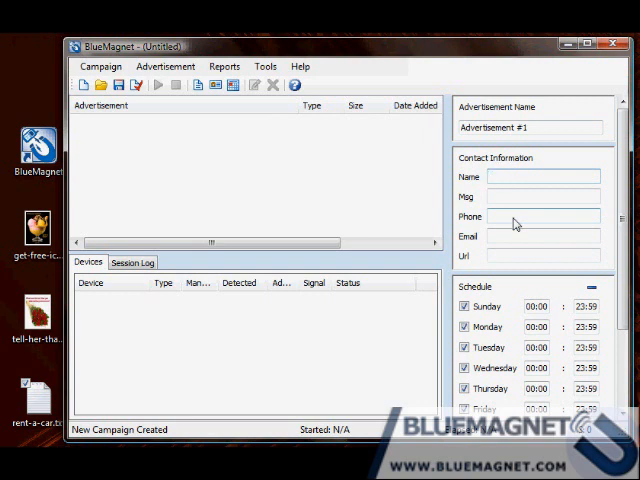
{"action": "left_click", "coordinate": [544, 176]}
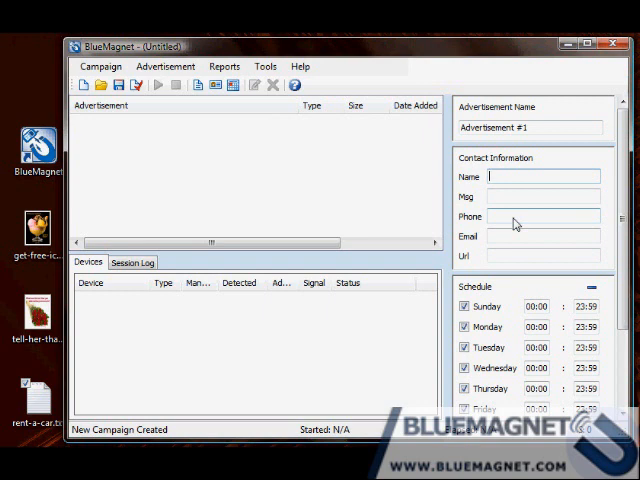
{"action": "type", "text": "T"}
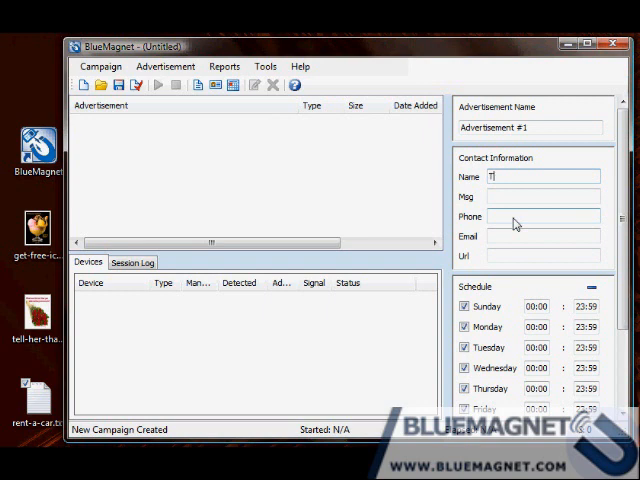
{"action": "type", "text": "he U"}
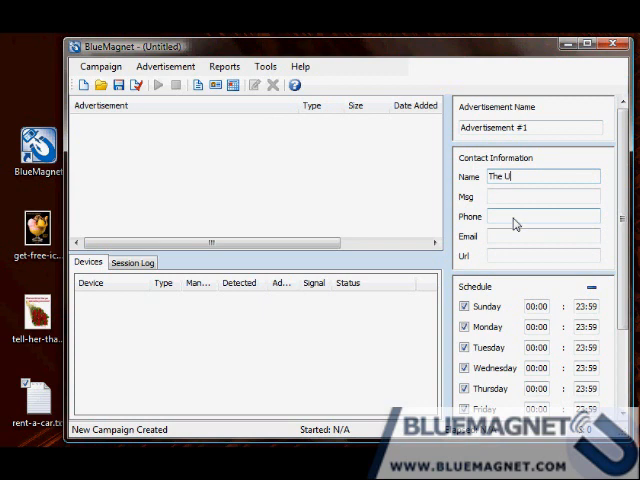
{"action": "type", "text": "ltimate"}
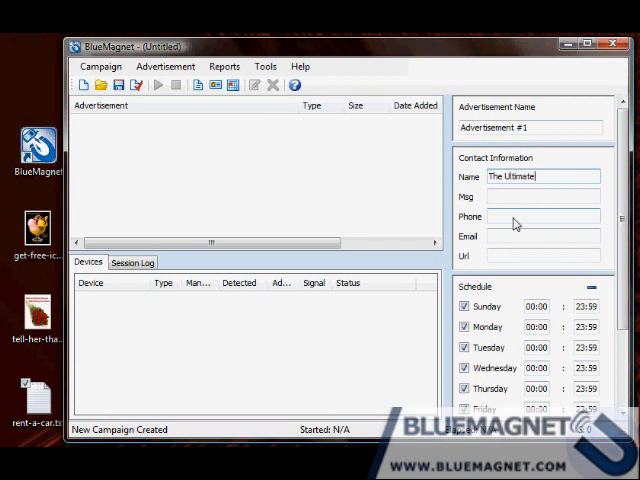
{"action": "type", "text": "Icecream"}
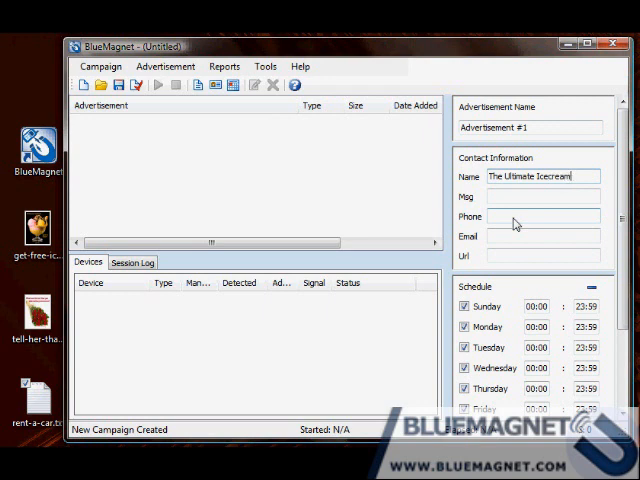
{"action": "type", "text": "Experience"}
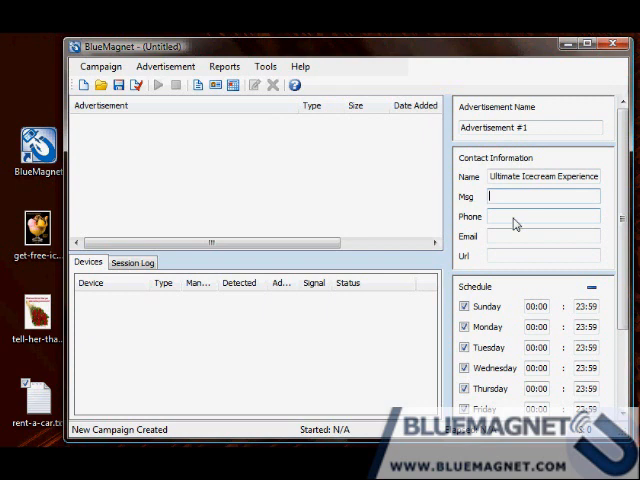
Begin the vCard message offering a free icecream ('Get a ... from').
{"action": "type", "text": "Get"}
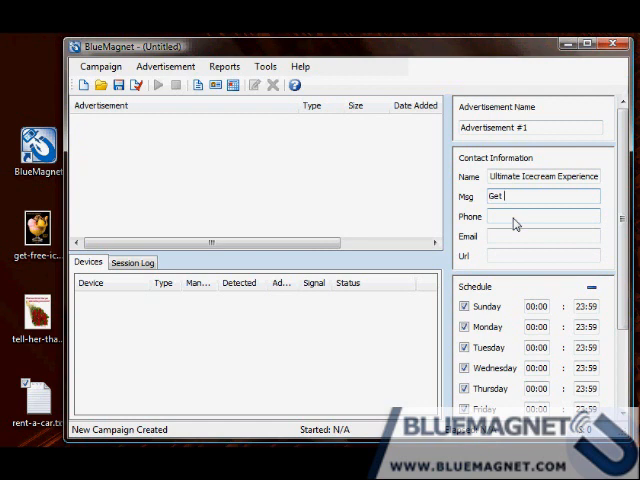
{"action": "type", "text": "a free icecream"}
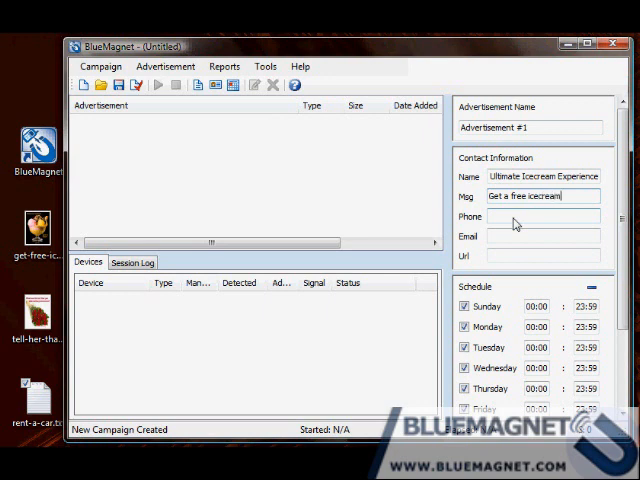
{"action": "type", "text": "f"}
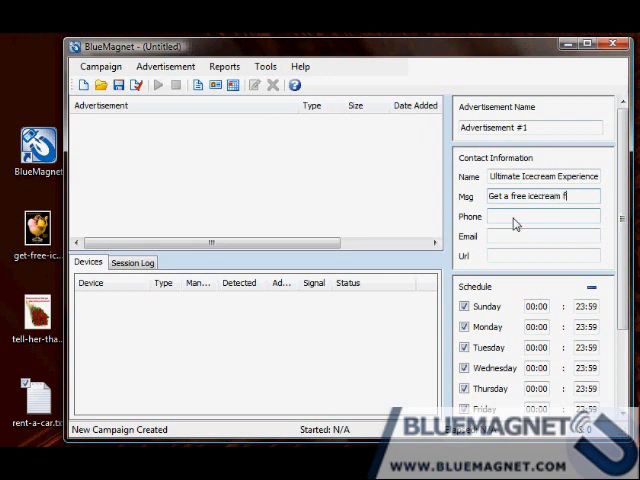
{"action": "type", "text": "rom"}
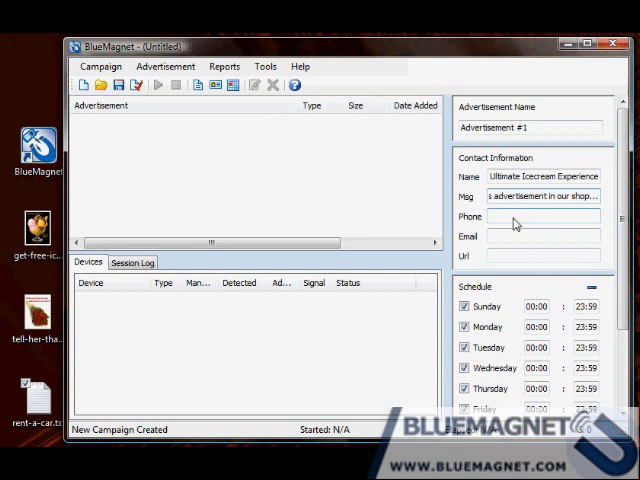
Enter the contact's phone number beginning +1-555.
{"action": "left_click", "coordinate": [544, 216]}
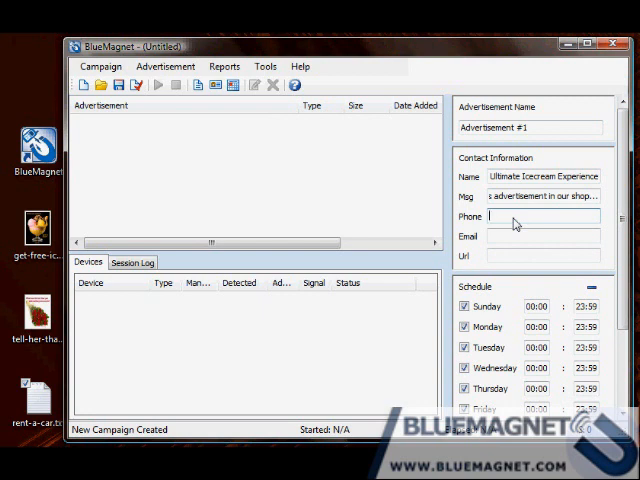
{"action": "type", "text": "+"}
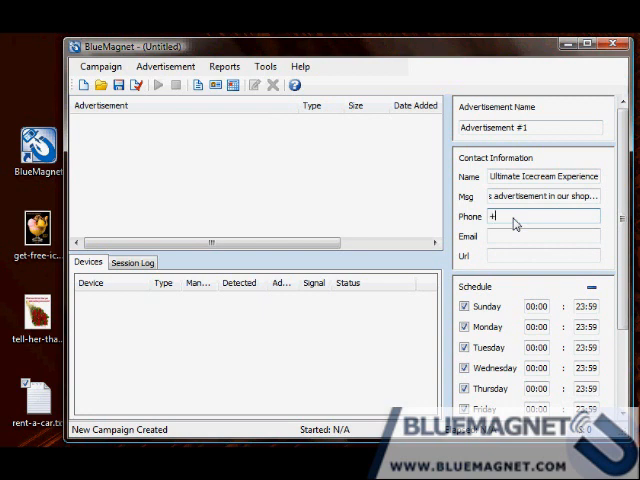
{"action": "type", "text": "1-333-444"}
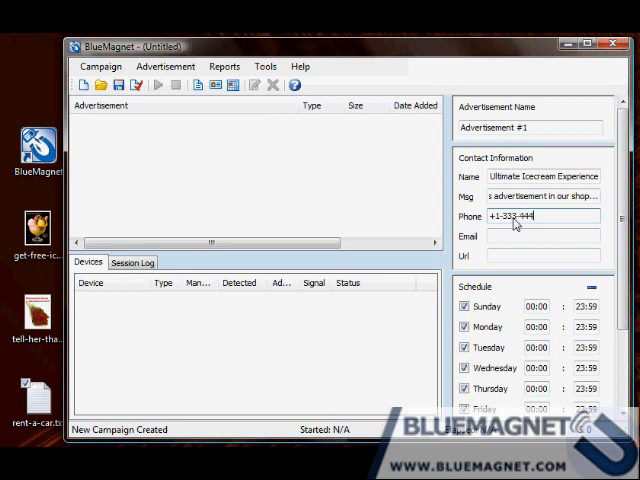
{"action": "type", "text": "-555"}
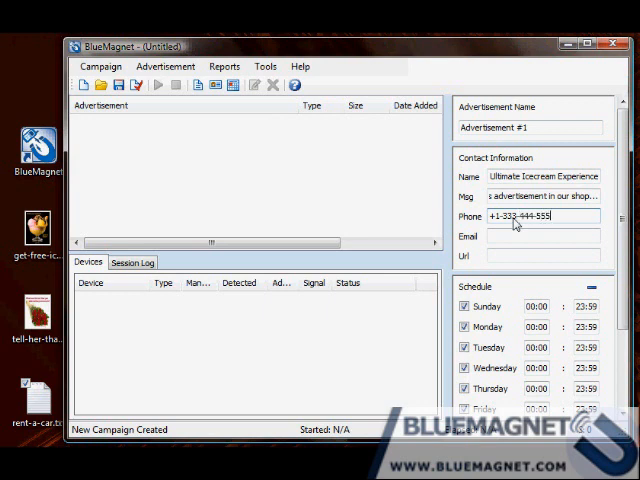
{"action": "type", "text": "5"}
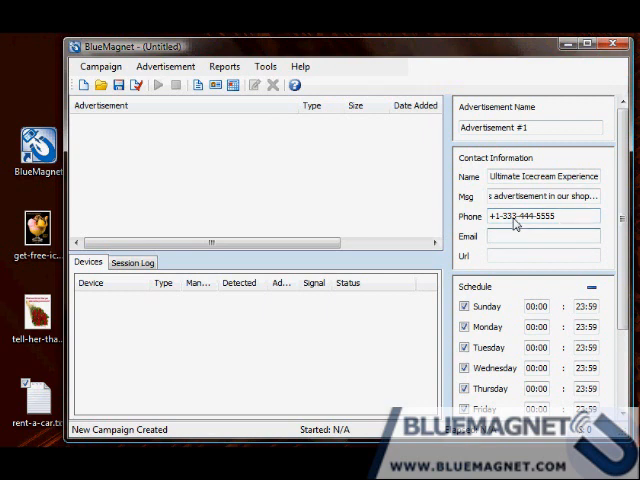
{"action": "type", "text": "info@"}
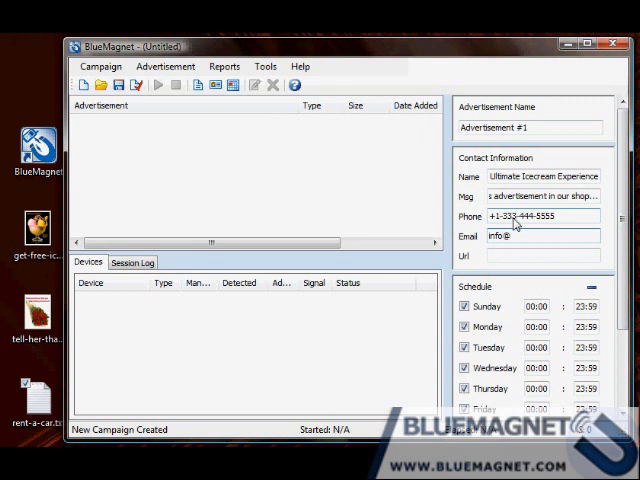
{"action": "type", "text": "xxxxxx"}
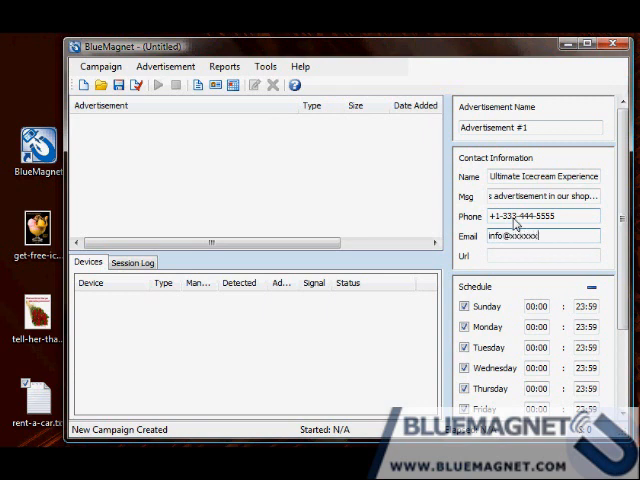
{"action": "type", "text": ".com"}
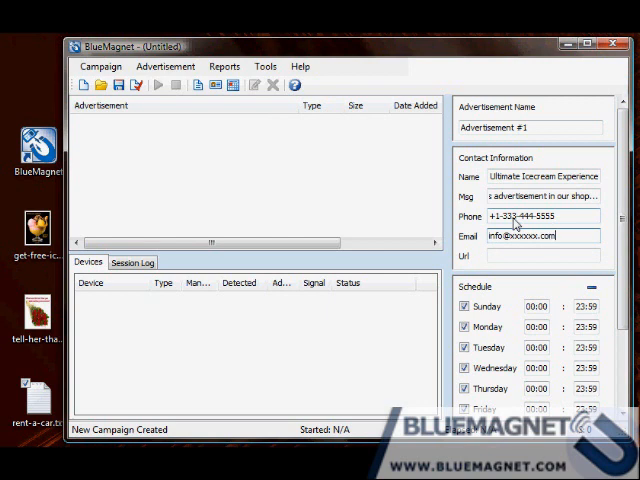
{"action": "type", "text": "www"}
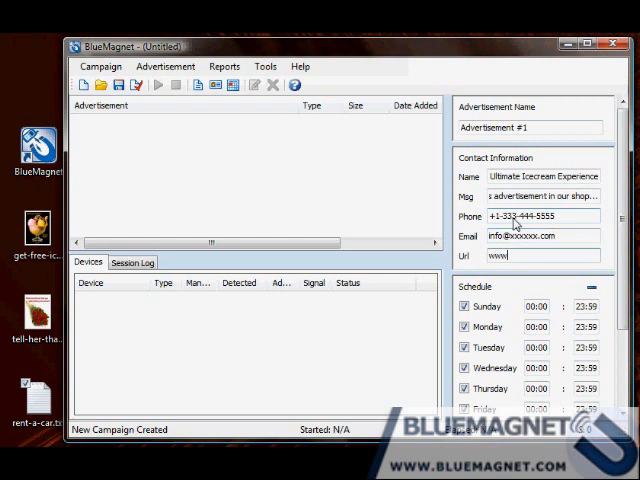
{"action": "type", "text": ".xxxxxx"}
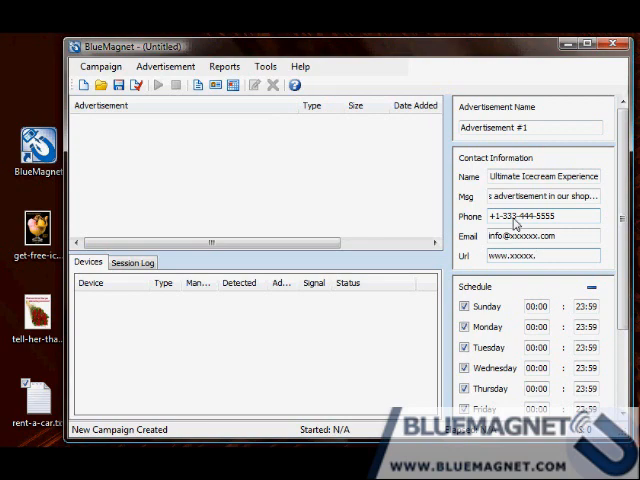
{"action": "type", "text": ".com"}
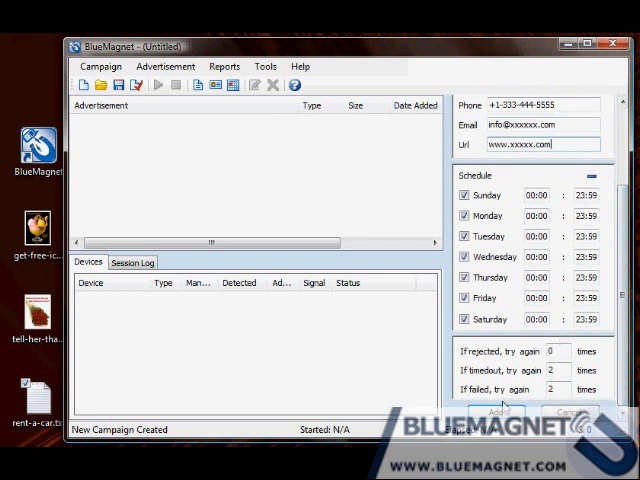
Add the icecream contact ad as Advertisement #1 and start sending it to nearby phones.
{"action": "left_click", "coordinate": [500, 410]}
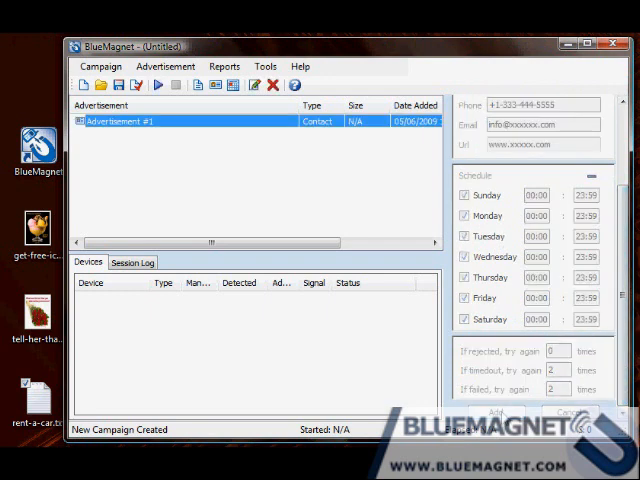
{"action": "mouse_move", "coordinate": [220, 220]}
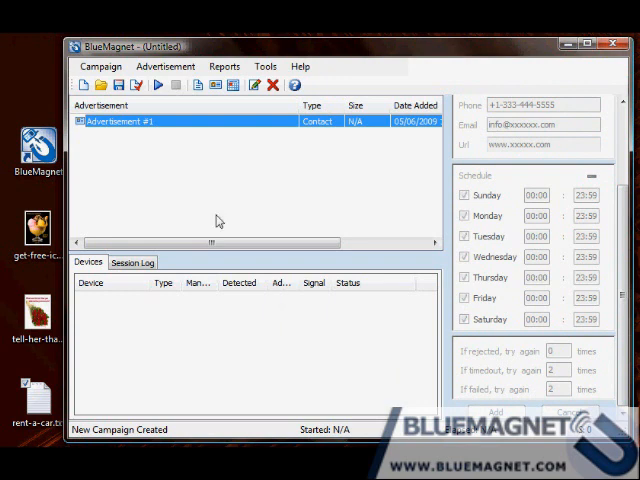
{"action": "left_click", "coordinate": [160, 84]}
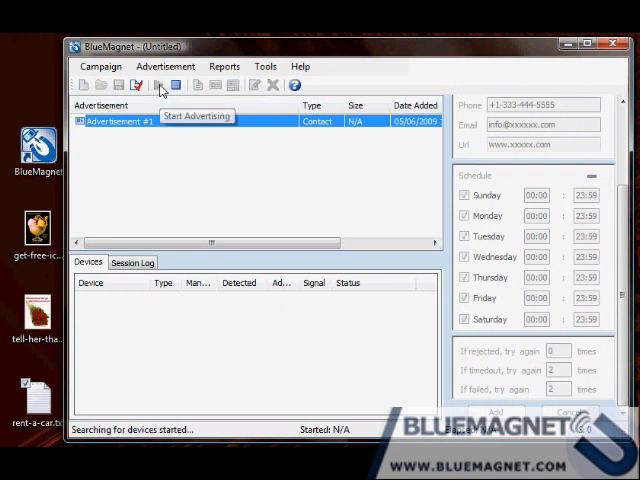
{"action": "left_click", "coordinate": [156, 84]}
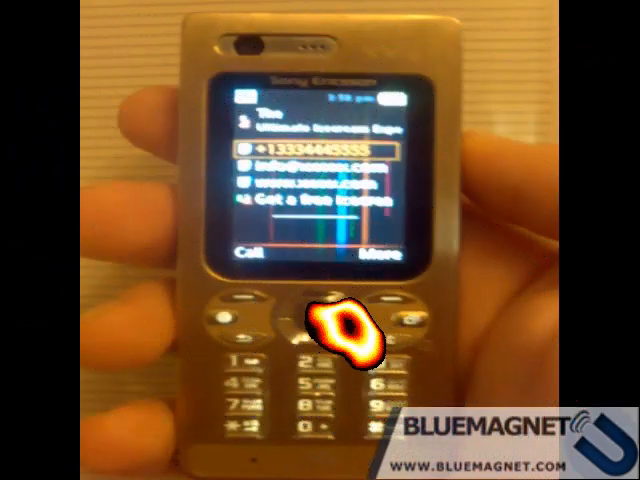
With the contact ad shown as Sent, stop the campaign and begin a new one, answering the save prompt.
{"action": "left_click", "coordinate": [330, 324]}
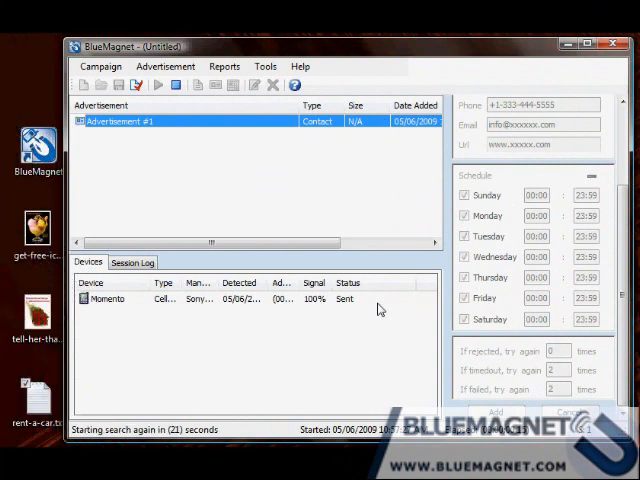
{"action": "mouse_move", "coordinate": [338, 300]}
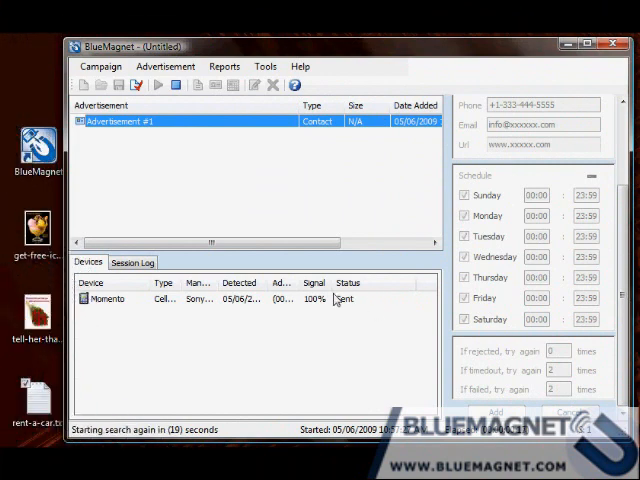
{"action": "left_click", "coordinate": [178, 84]}
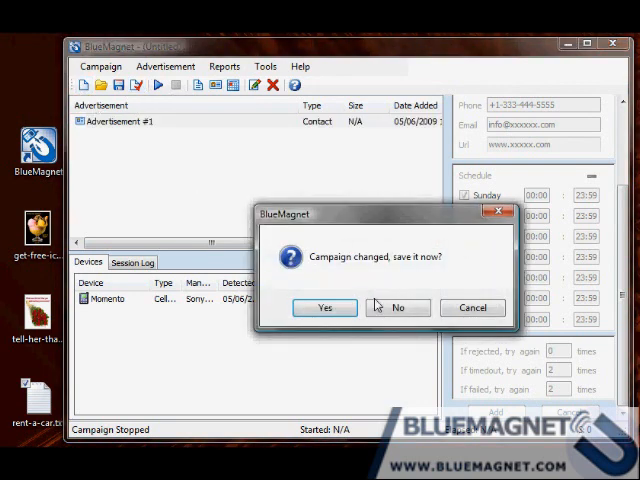
{"action": "left_click", "coordinate": [398, 308]}
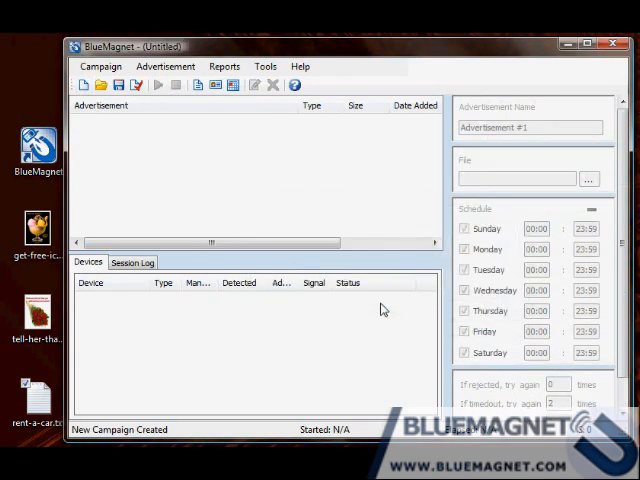
Create a new calendar-event advertisement (Advertisement #1) in a fresh campaign.
{"action": "left_click", "coordinate": [234, 84]}
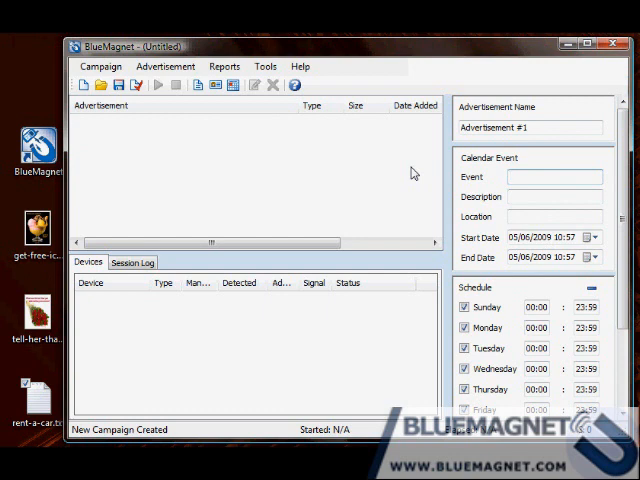
Fill the event title, invitation description and London address, with dates 05/11 to 05/12/2009.
{"action": "type", "text": "The 10th anniversary"}
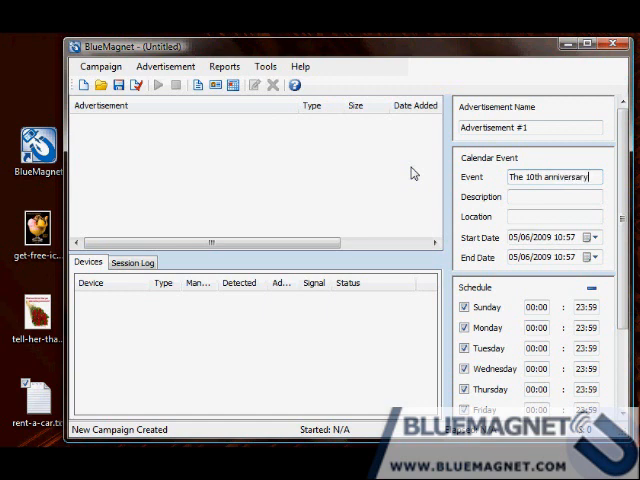
{"action": "type", "text": "for your shop"}
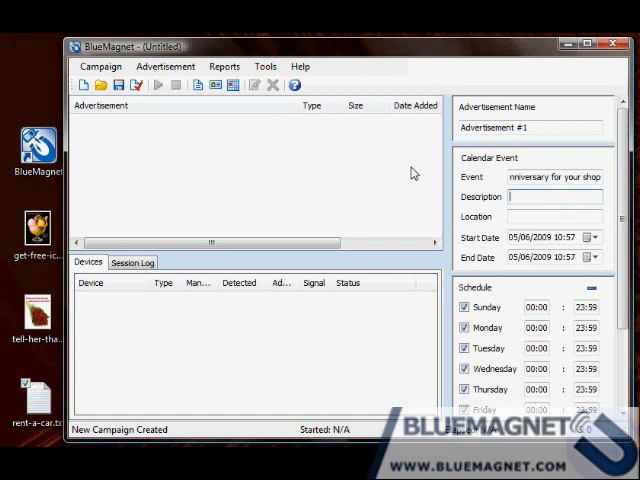
{"action": "type", "text": "Please"}
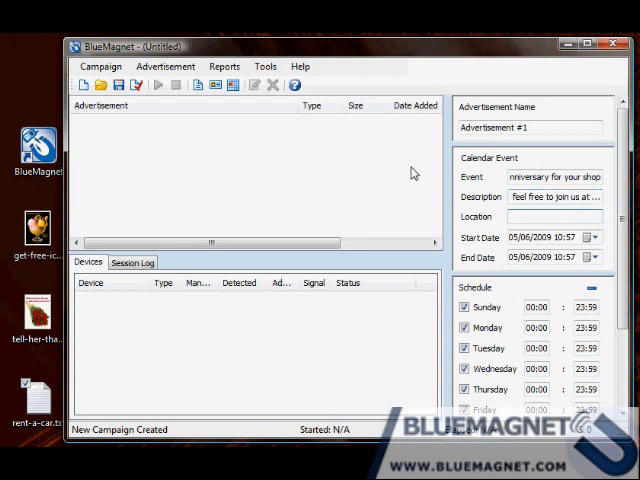
{"action": "type", "text": "London ..."}
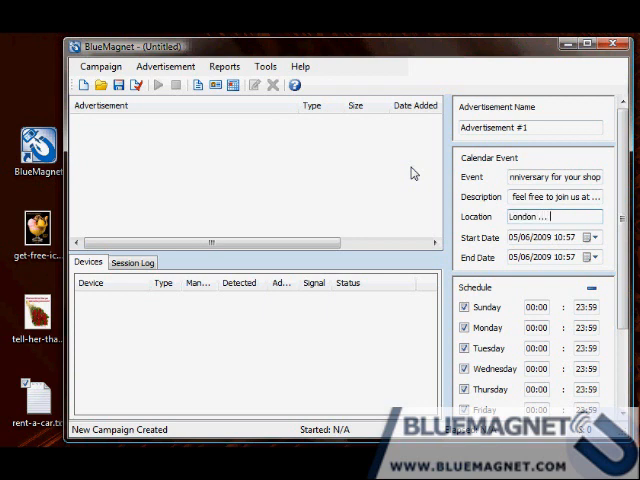
{"action": "type", "text": "your address..."}
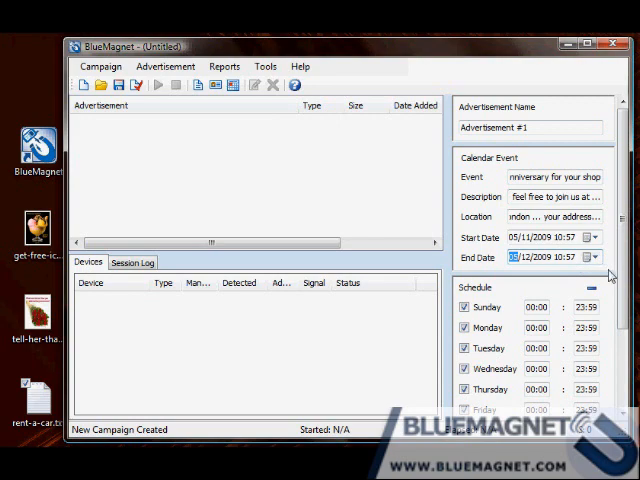
Add the calendar-event ad to the campaign and start advertising to nearby phones.
{"action": "scroll", "scroll_direction": "down", "scroll_amount": 3}
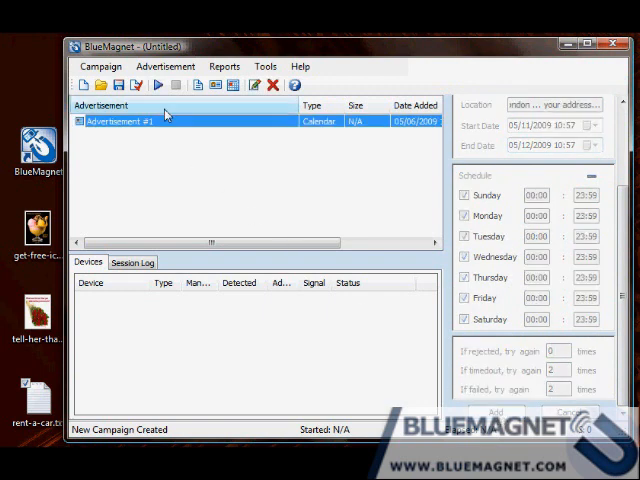
{"action": "mouse_move", "coordinate": [156, 84]}
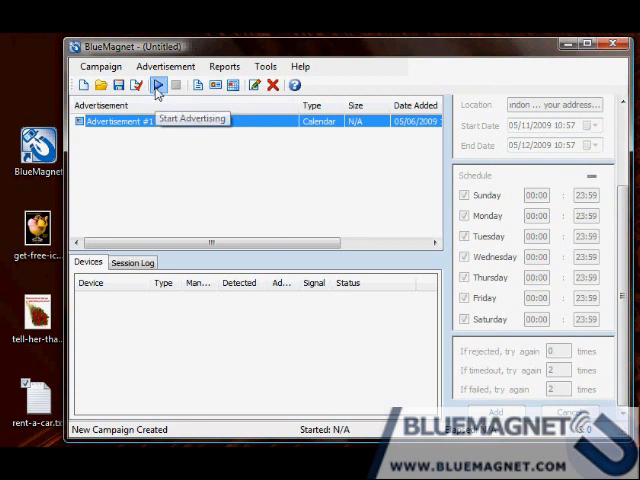
{"action": "left_click", "coordinate": [156, 84]}
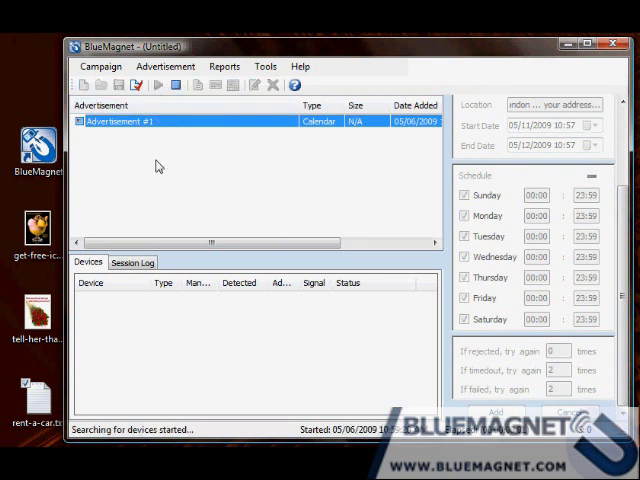